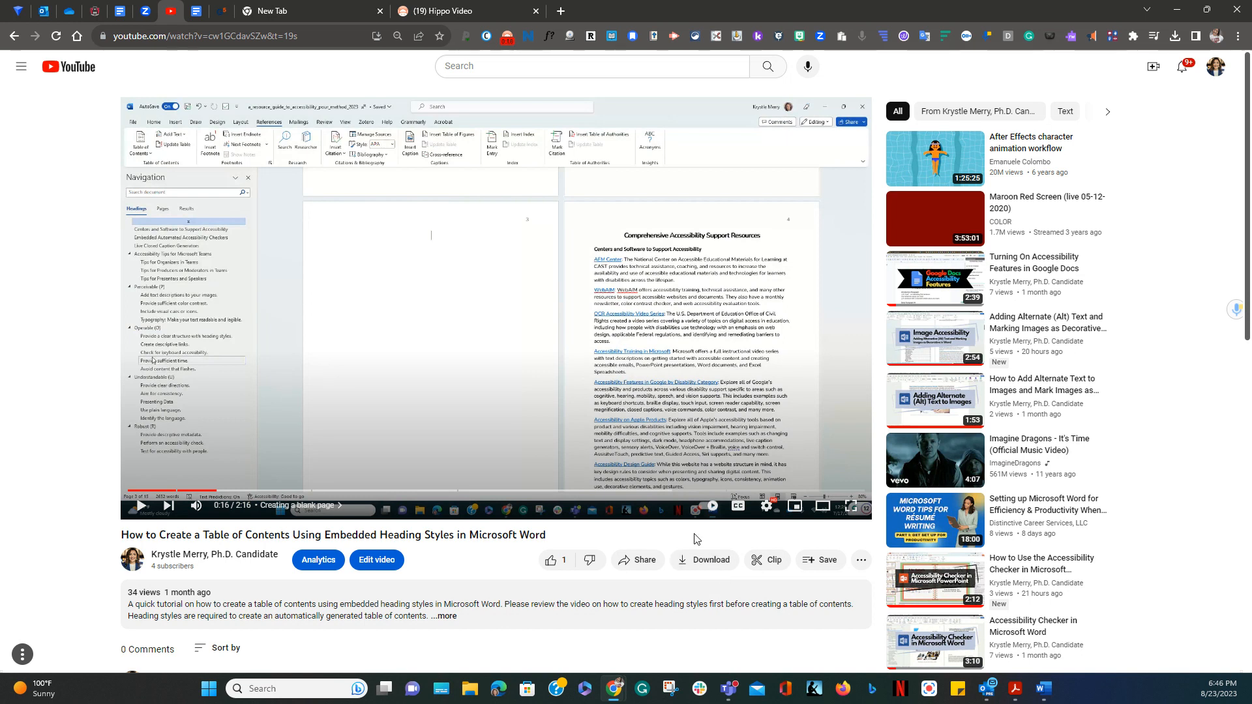
mouse_move(740, 525)
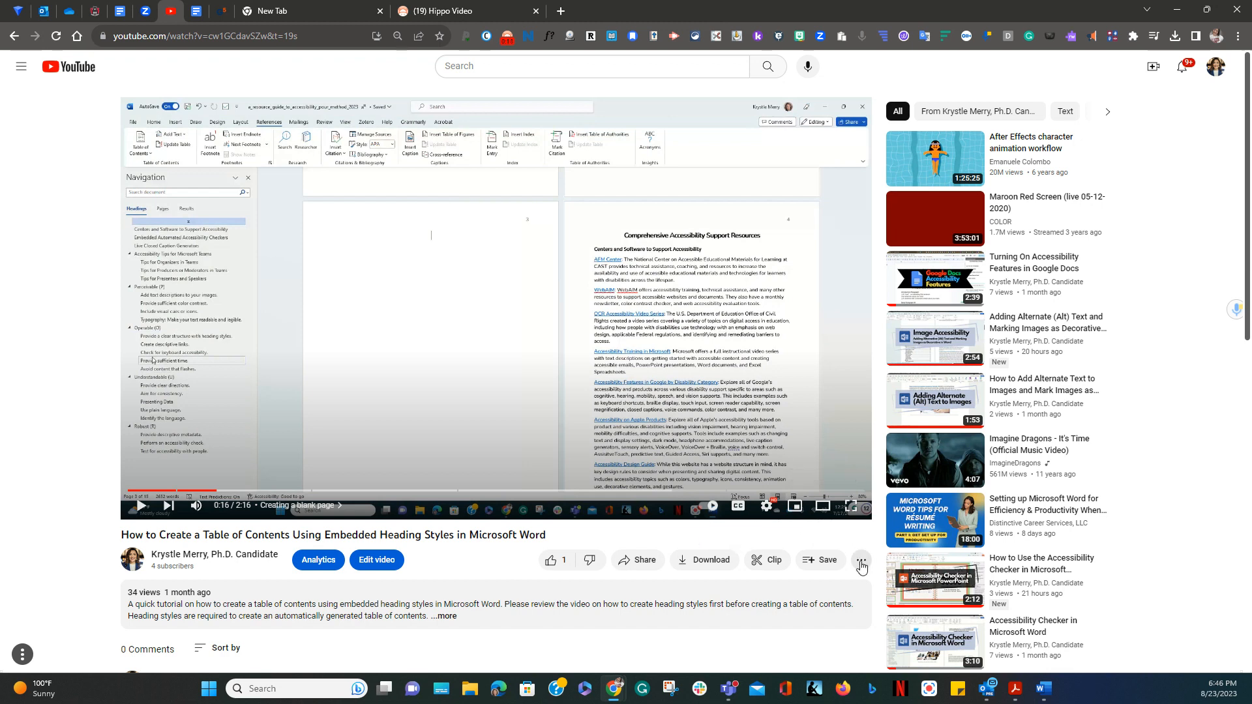
mouse_move(864, 566)
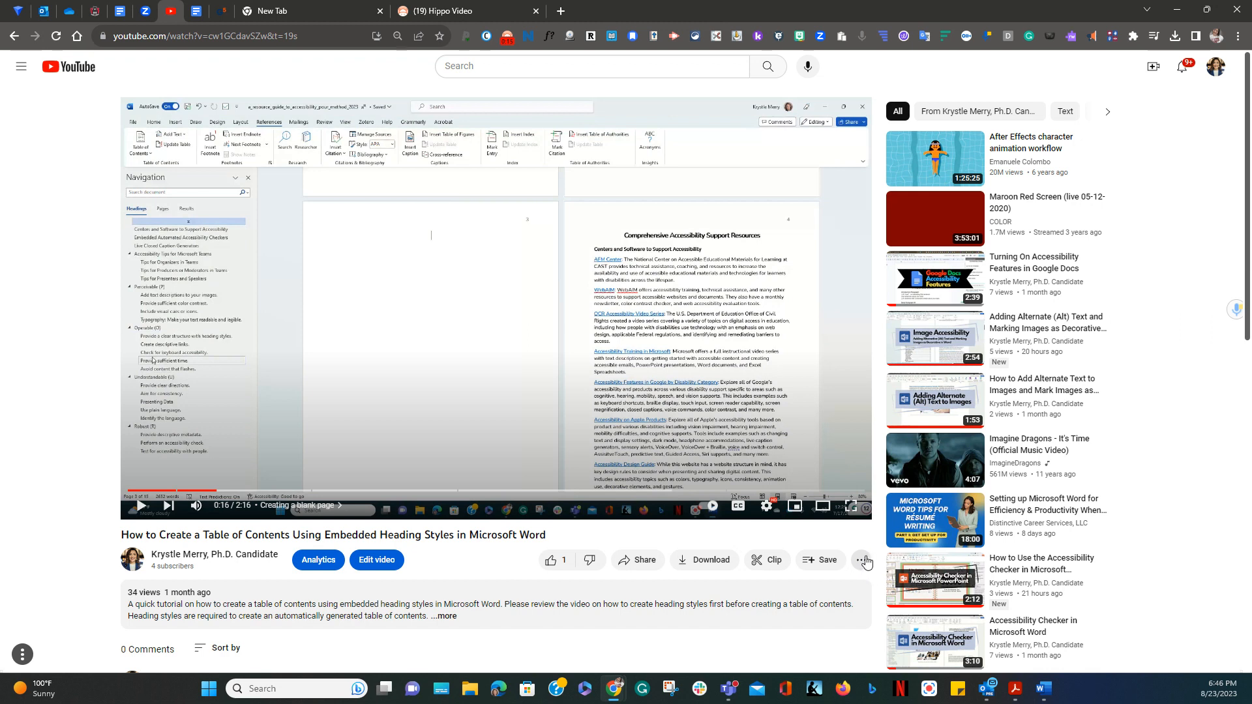
- Show the auto-generated English transcript for the table of contents tutorial via More actions
left_click(861, 560)
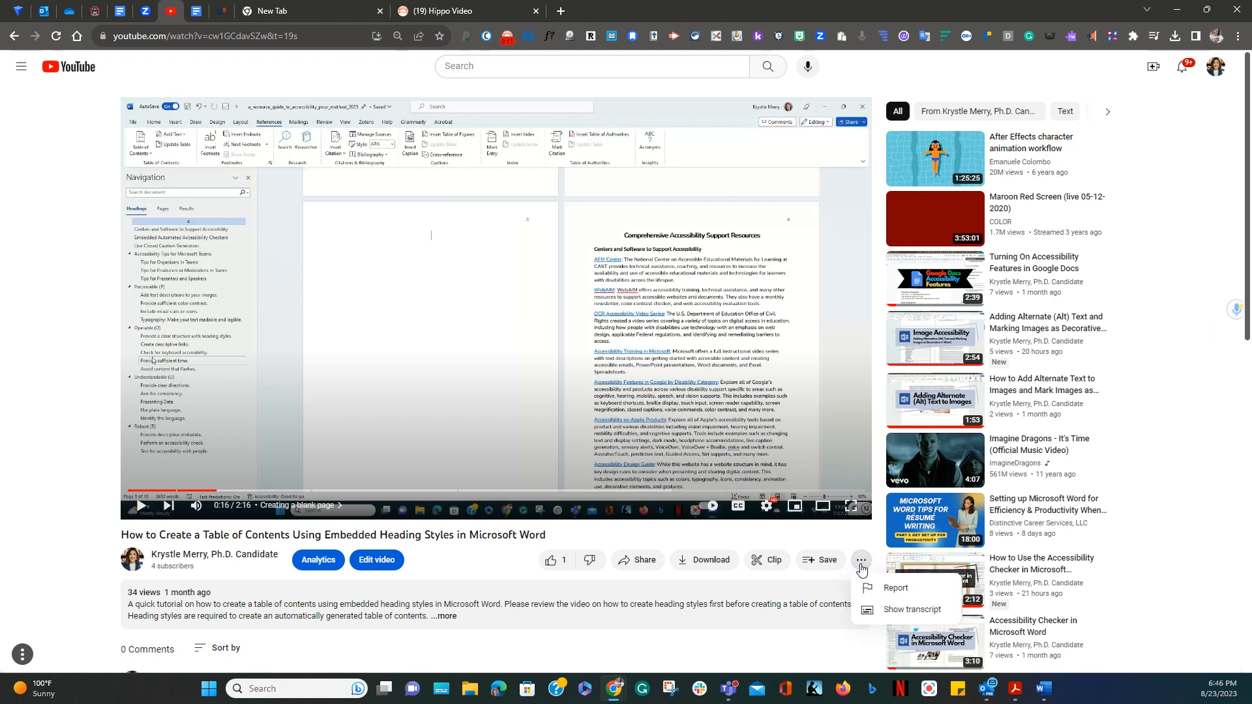
left_click(911, 609)
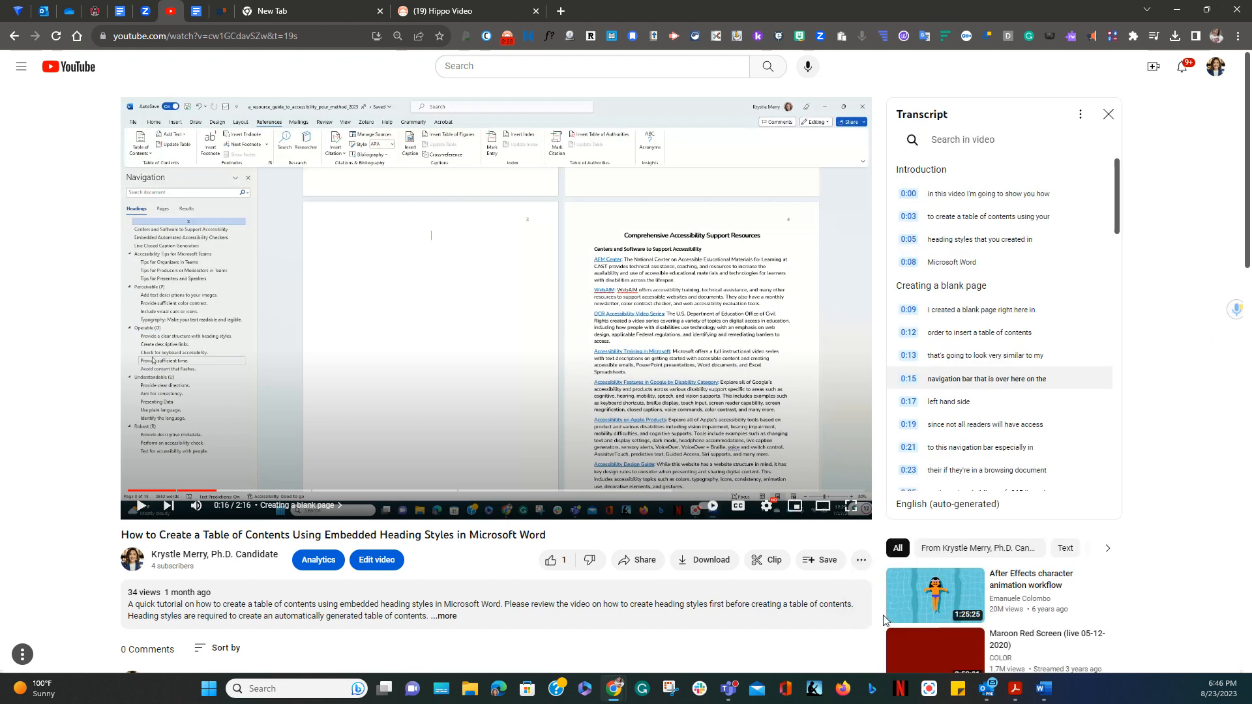
mouse_move(971, 402)
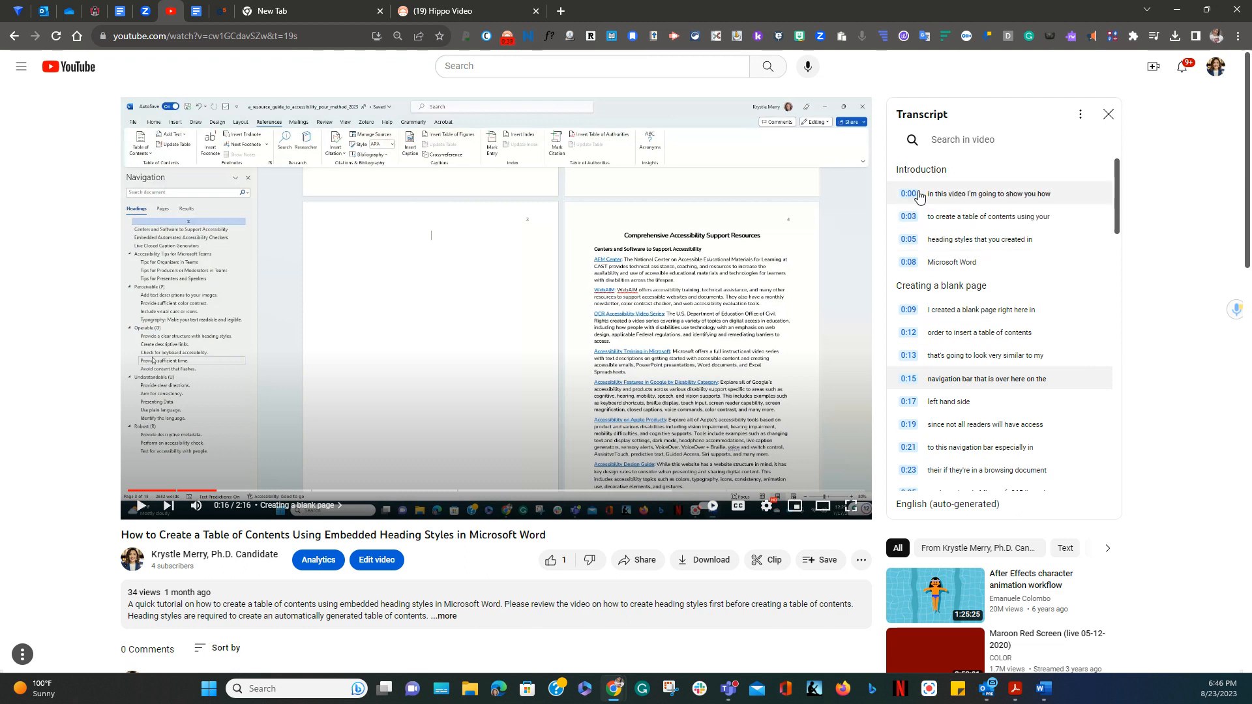
mouse_move(1084, 126)
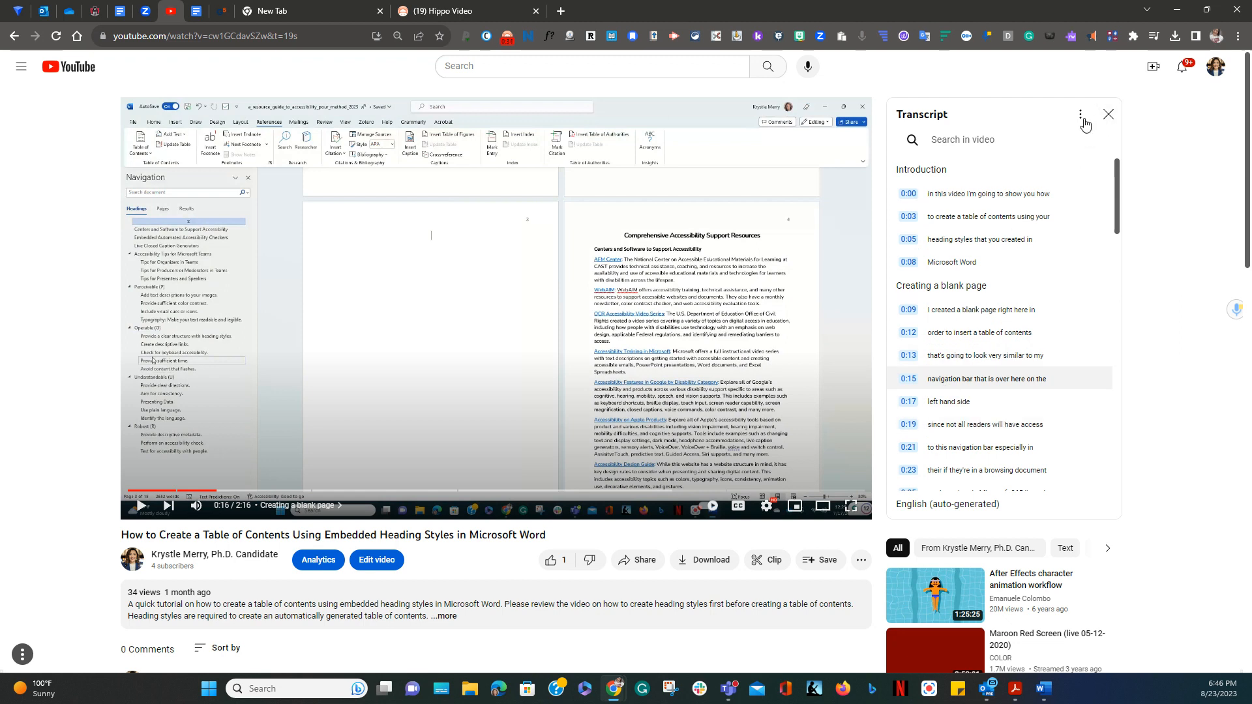
mouse_move(1080, 114)
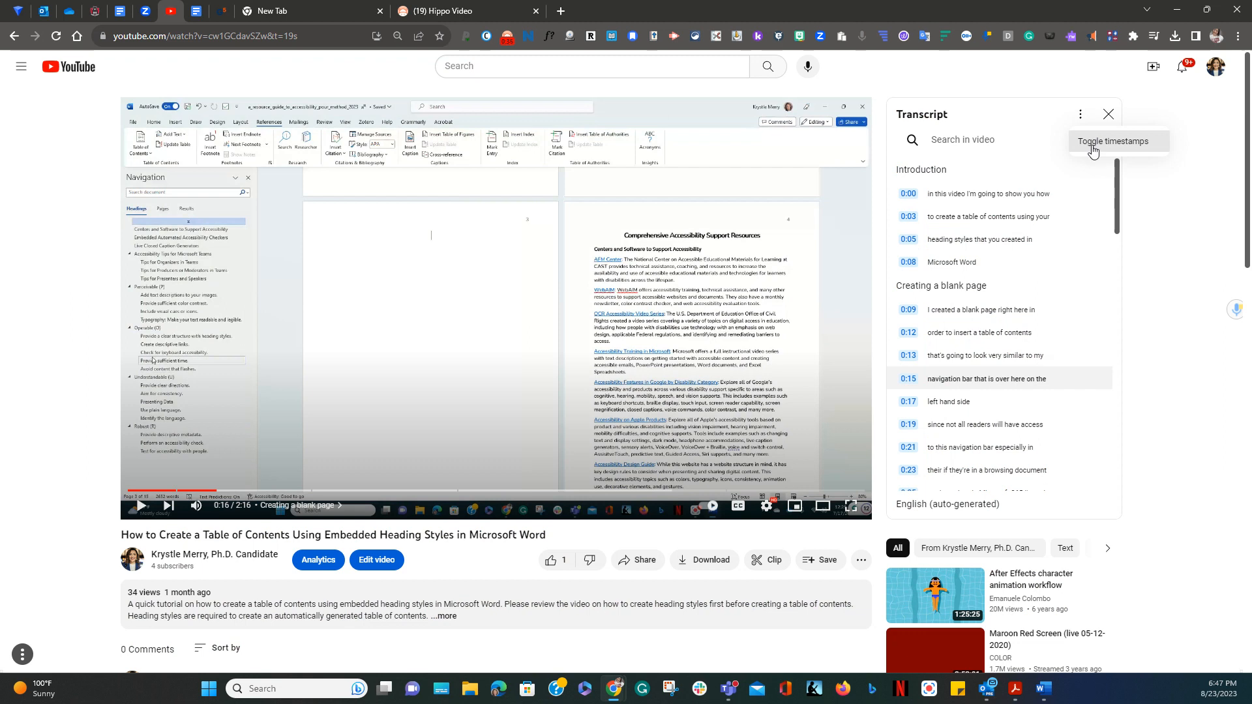
- Toggle timestamps off from the transcript panel's menu
left_click(1116, 141)
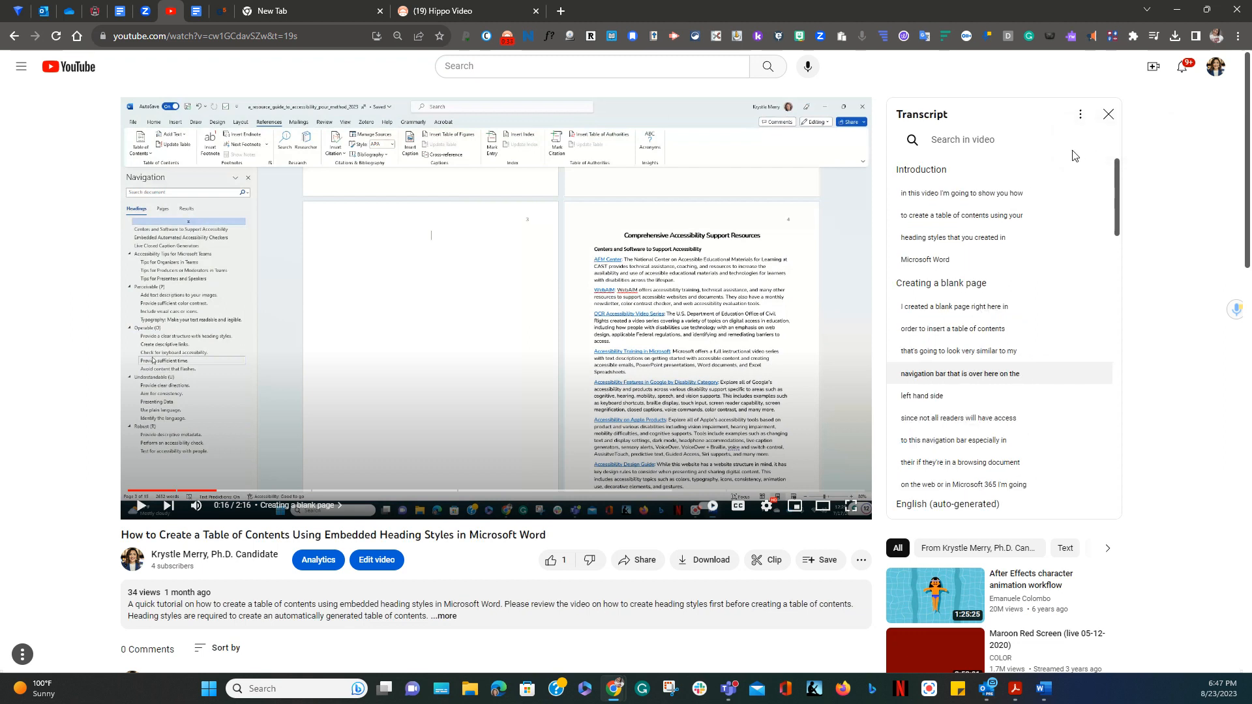
mouse_move(978, 370)
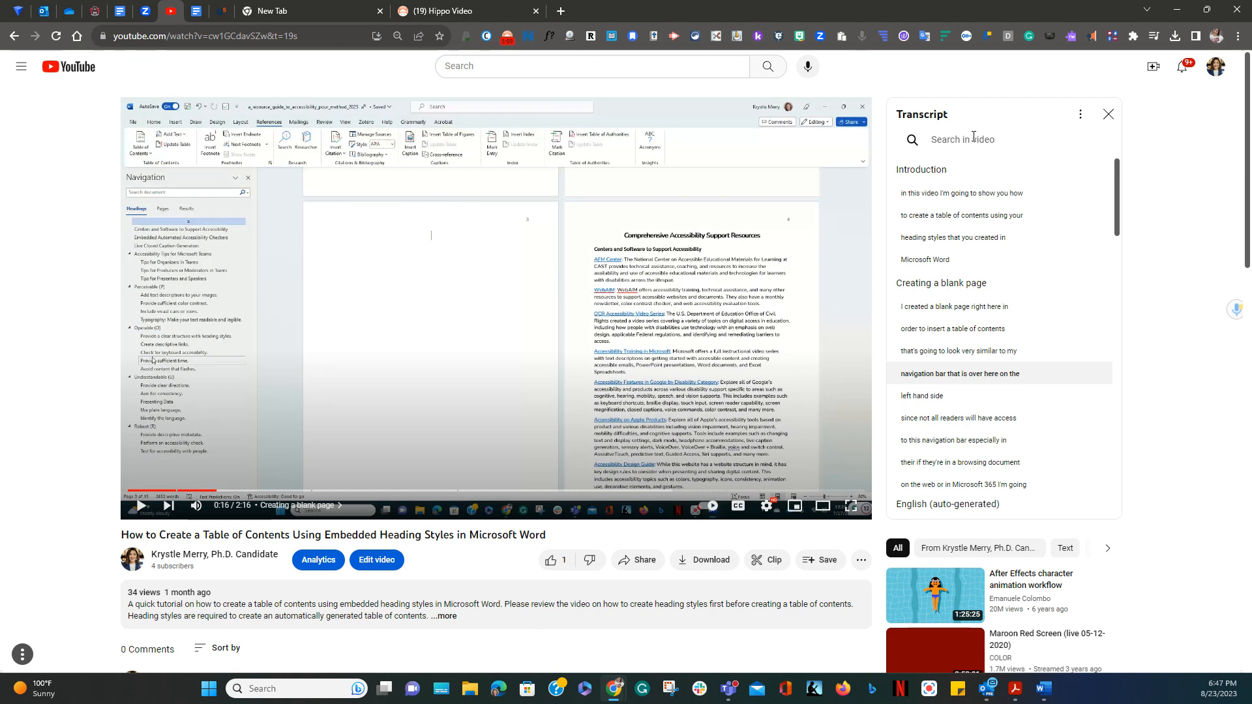
- Filter the transcript by searching for 'heading'
type("heading")
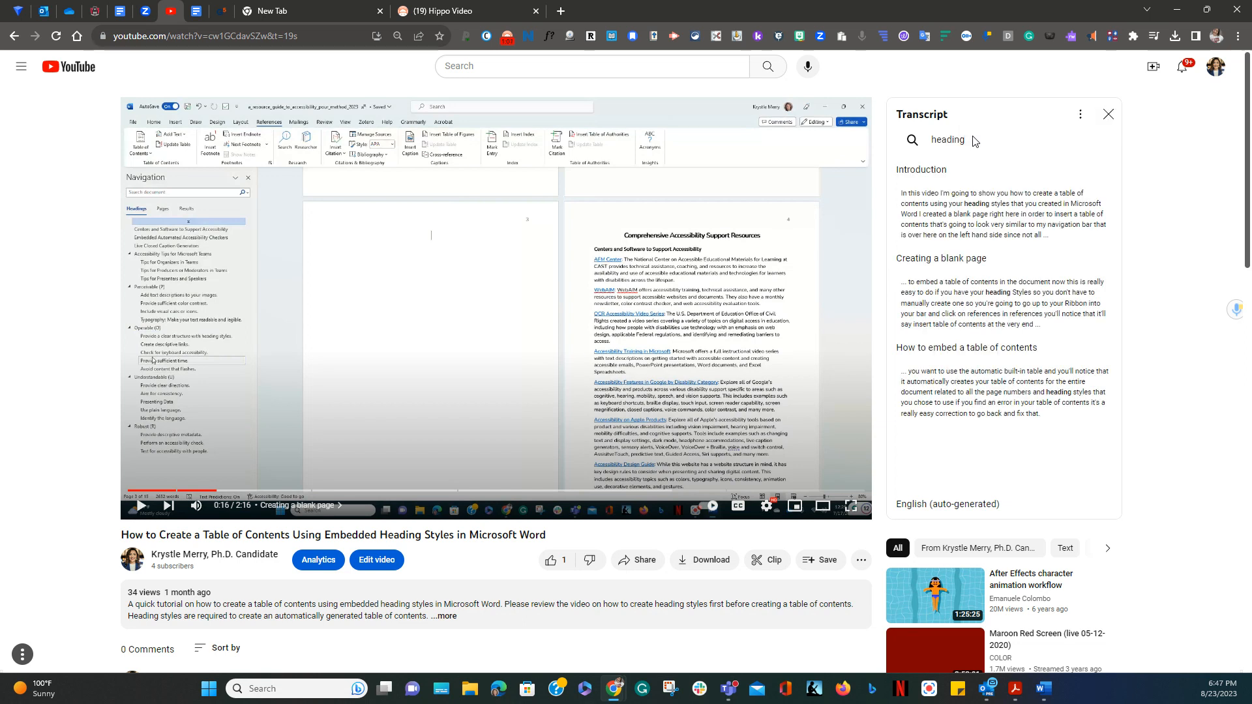
mouse_move(957, 222)
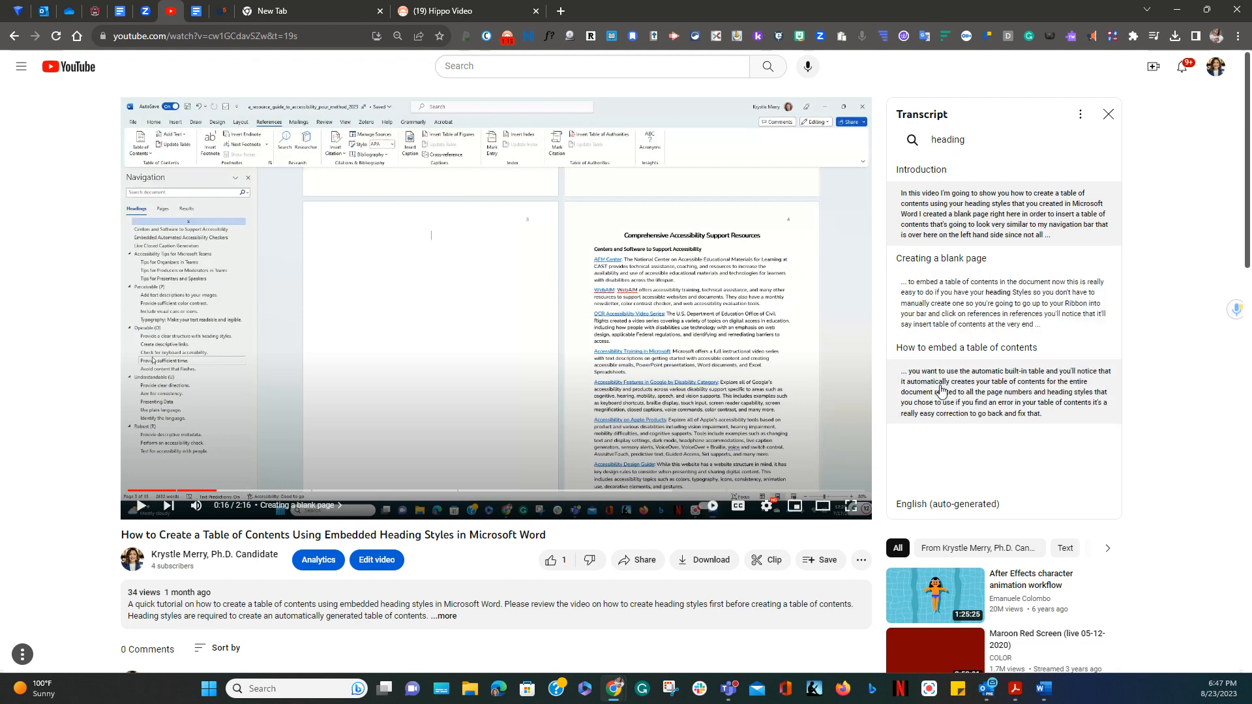
mouse_move(951, 387)
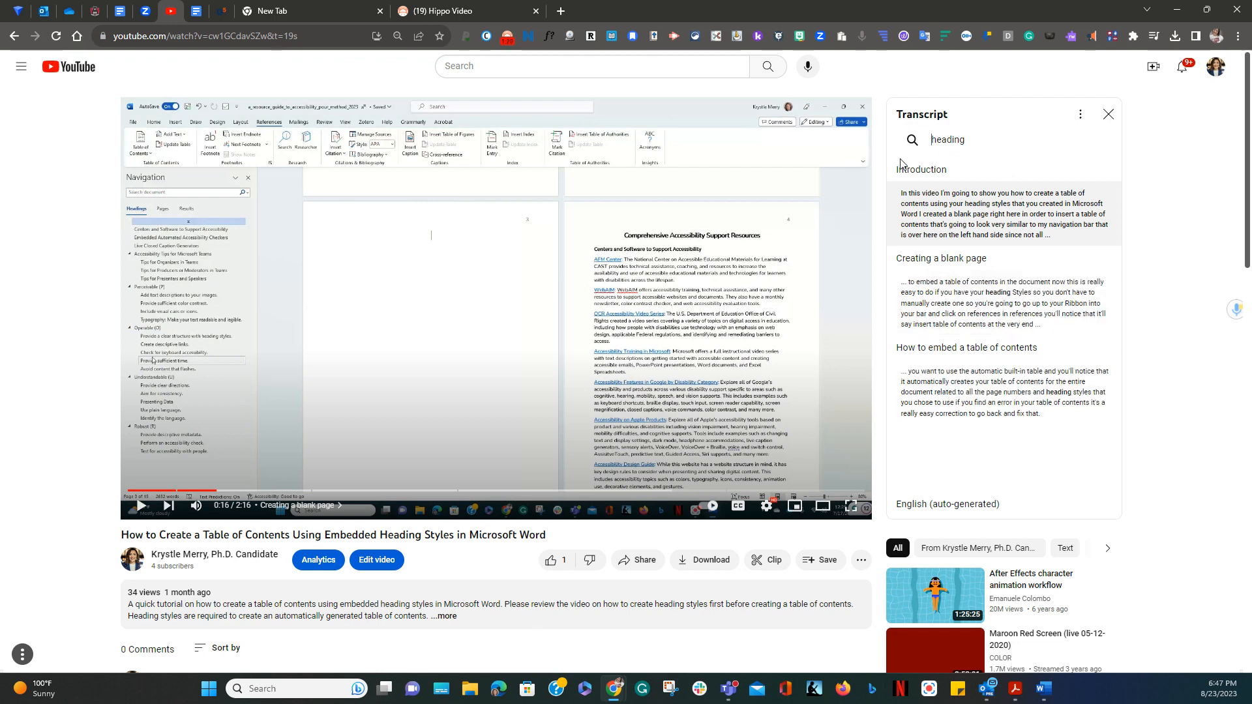
left_click(1109, 113)
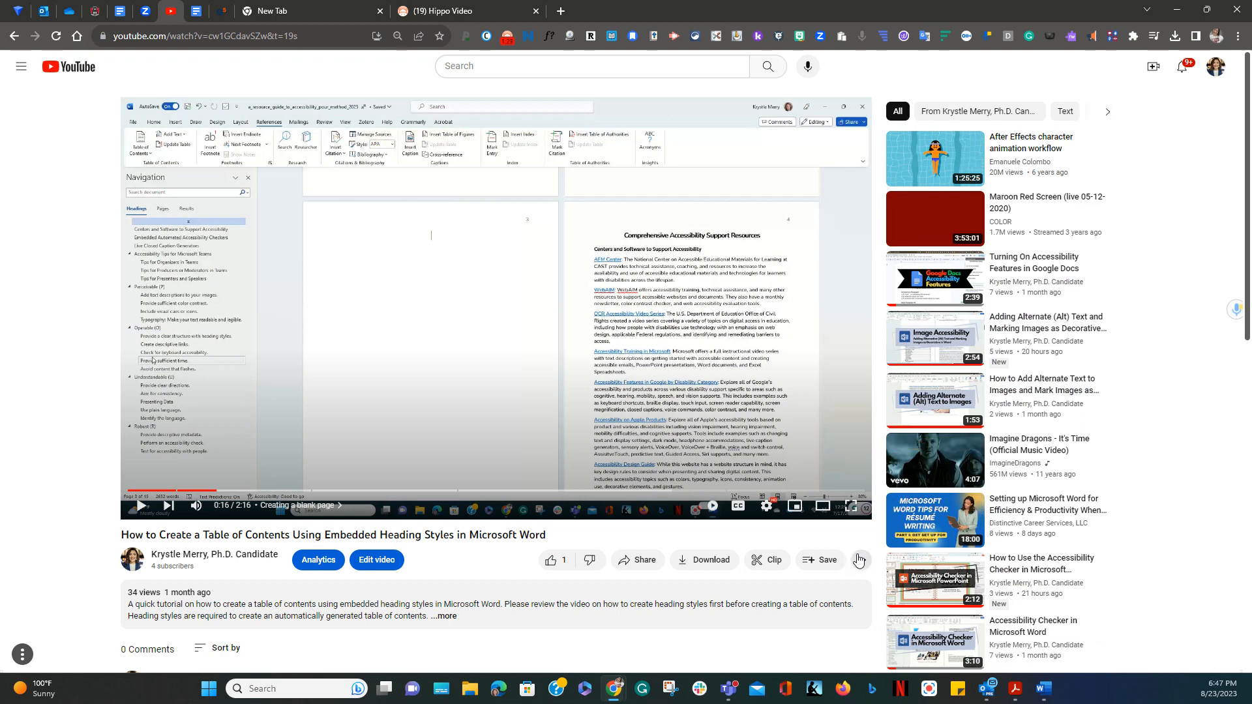
left_click(861, 559)
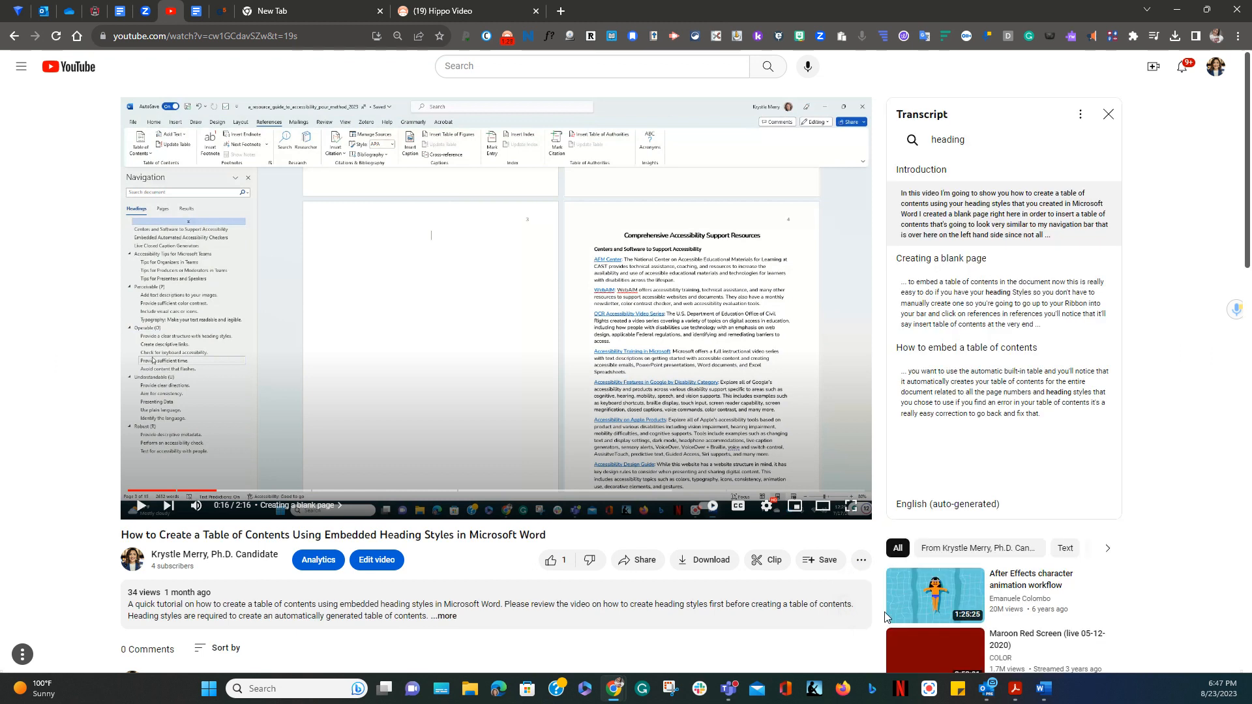
mouse_move(997, 353)
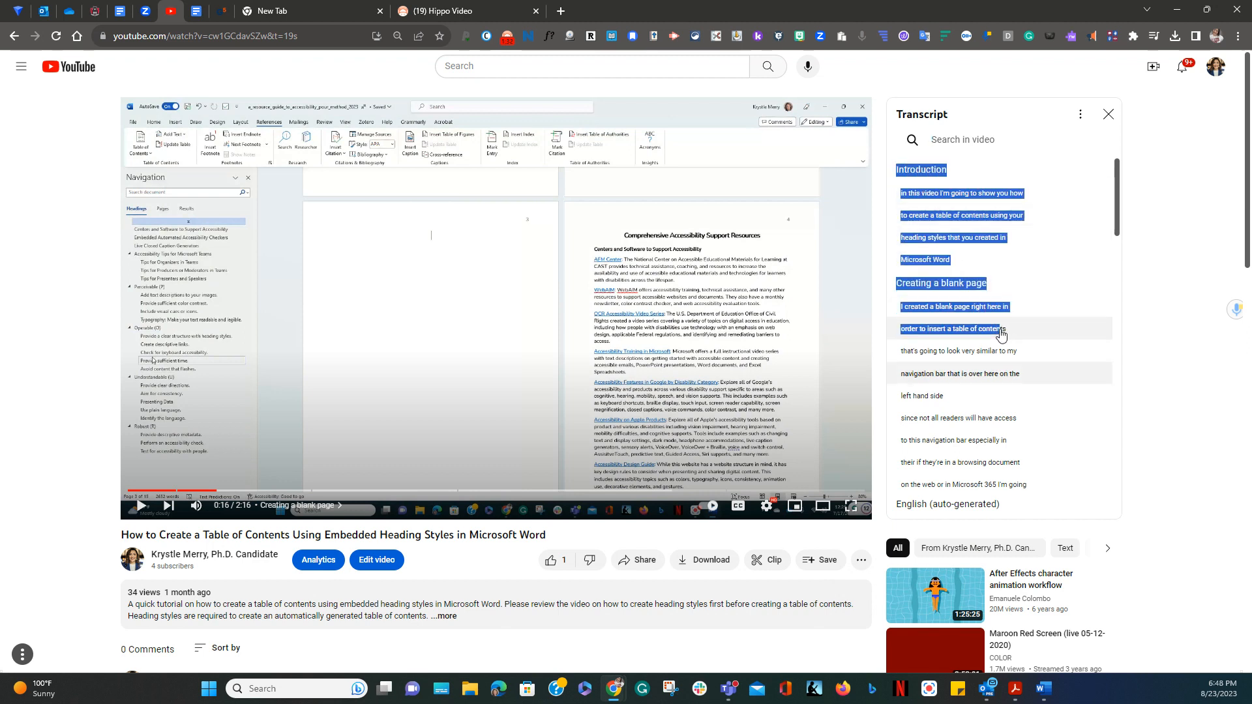
- Scroll down through the full transcript from the Introduction lines
scroll("down", 3)
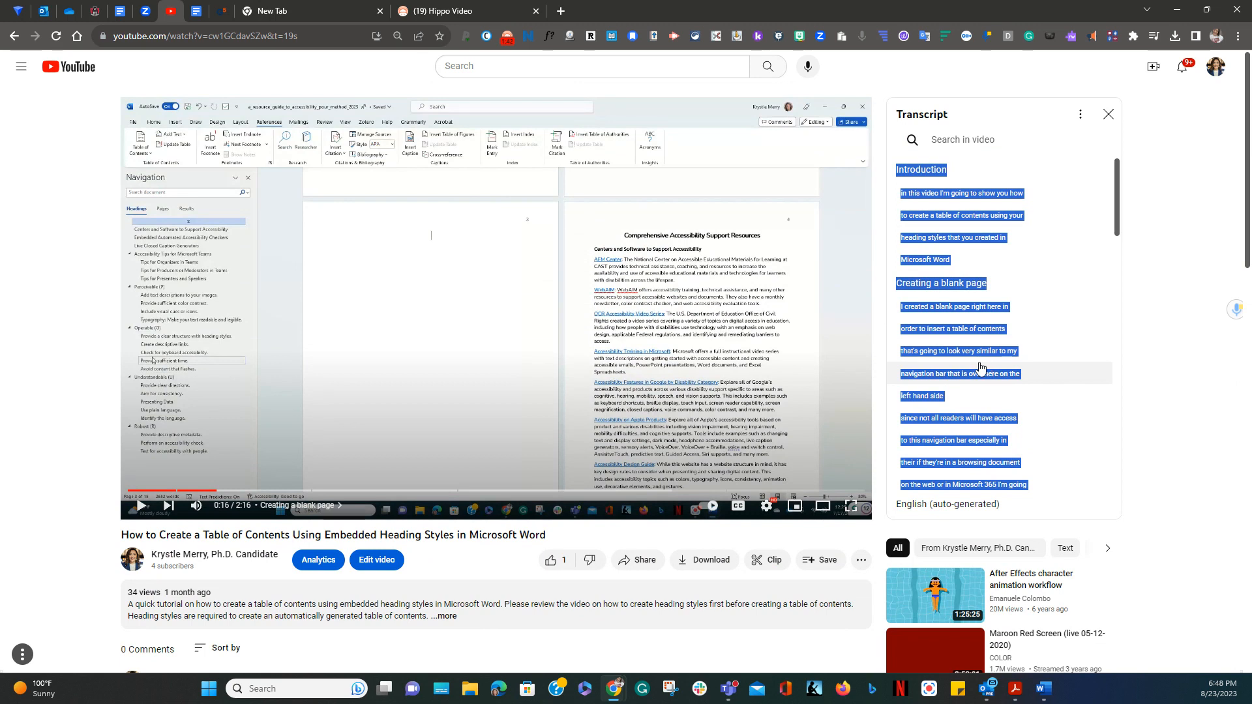
mouse_move(1014, 366)
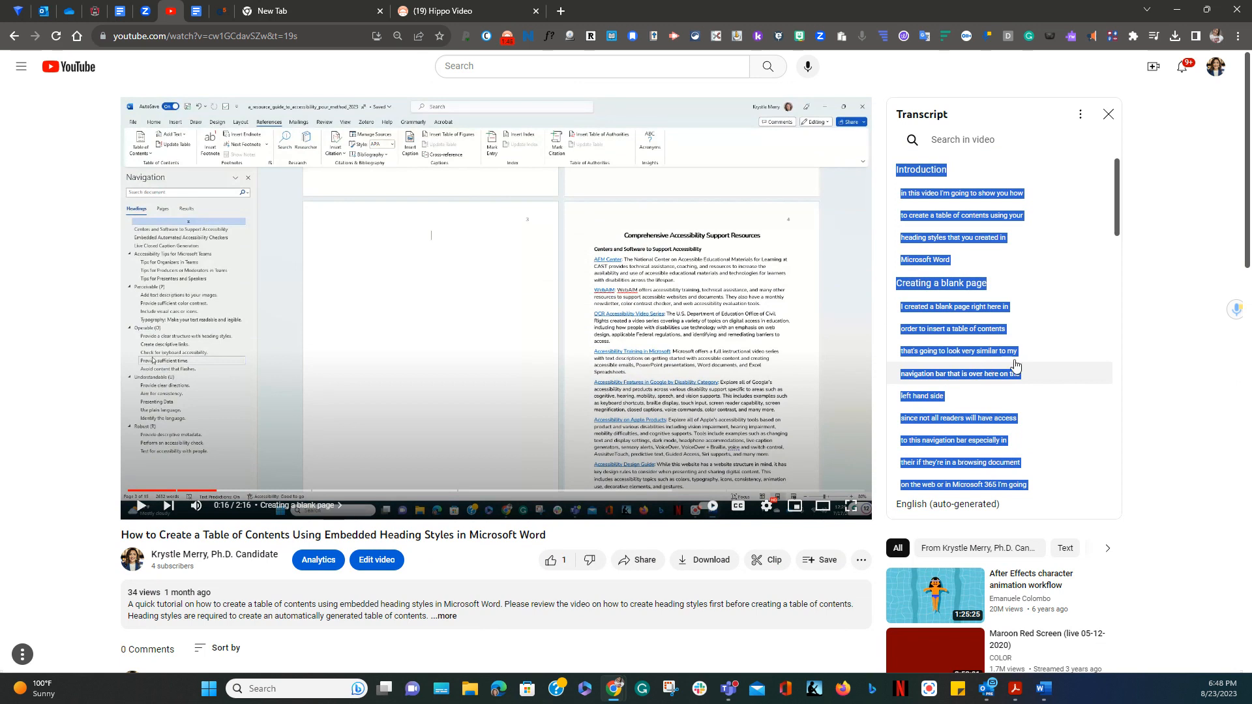